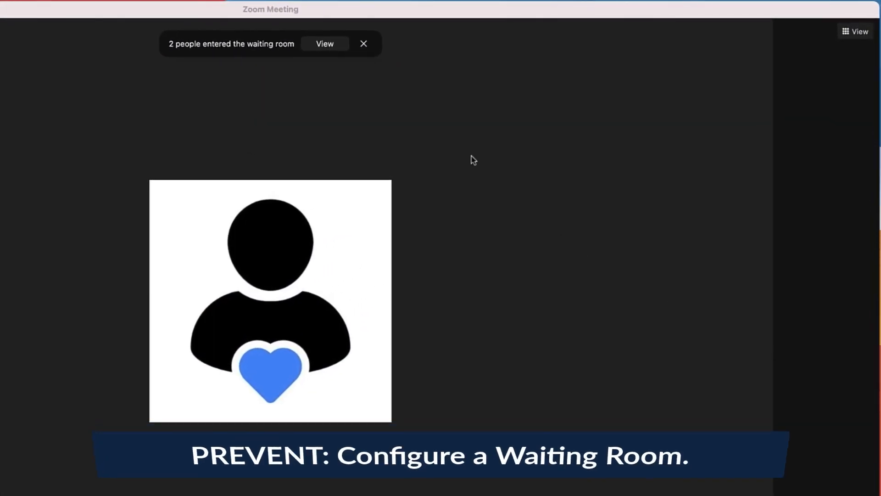
Admit both guests waiting in the waiting room into the meeting.
click(325, 44)
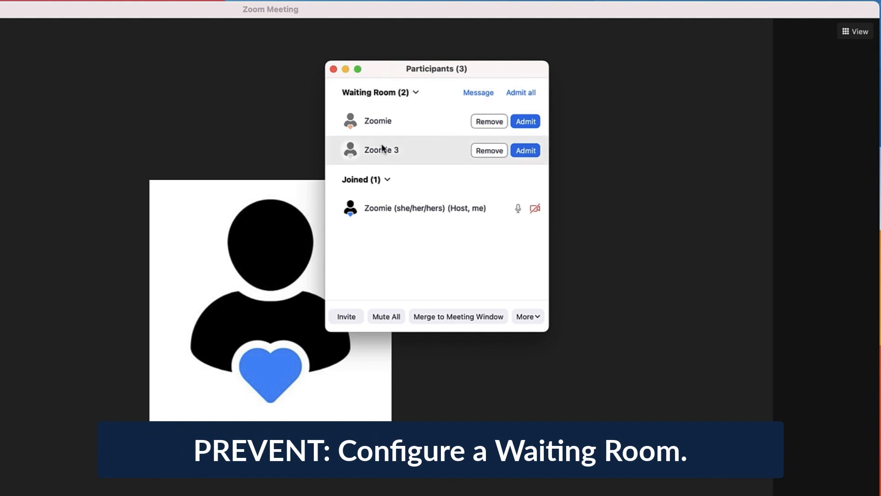
mouse_move(533, 95)
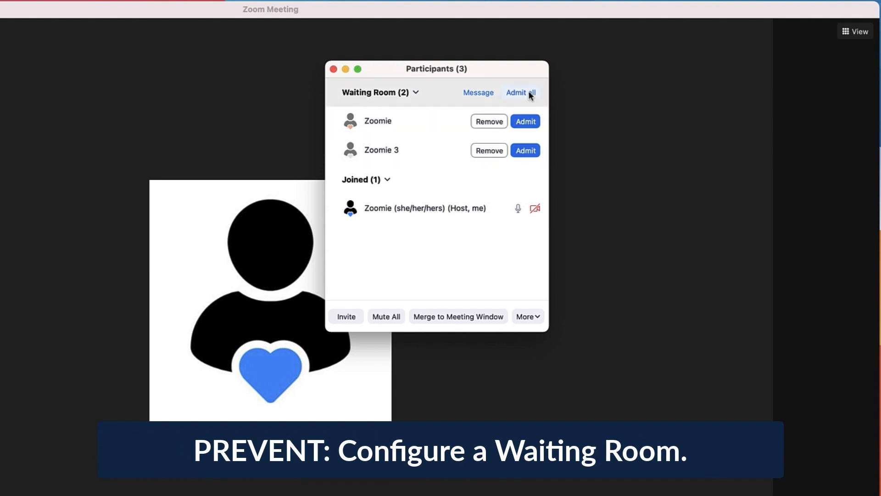
click(521, 92)
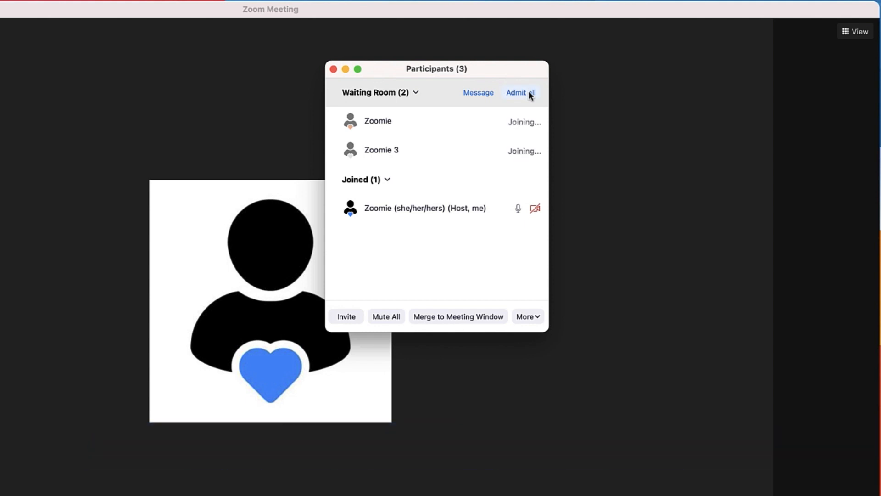
click(521, 92)
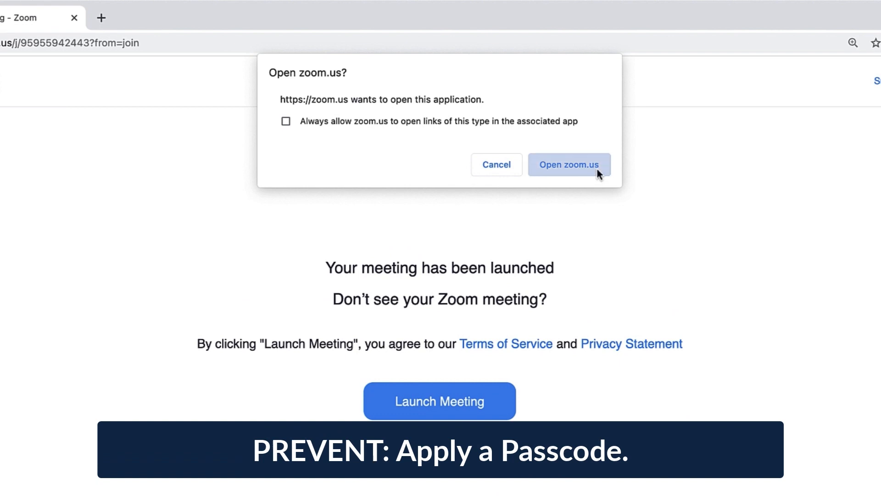
Launch the meeting in the Zoom app and join it with the entered passcode.
click(569, 164)
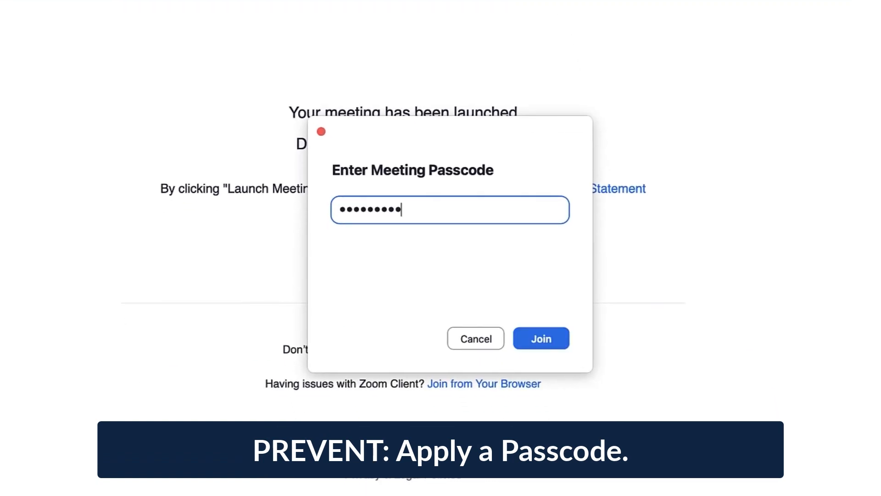
click(541, 338)
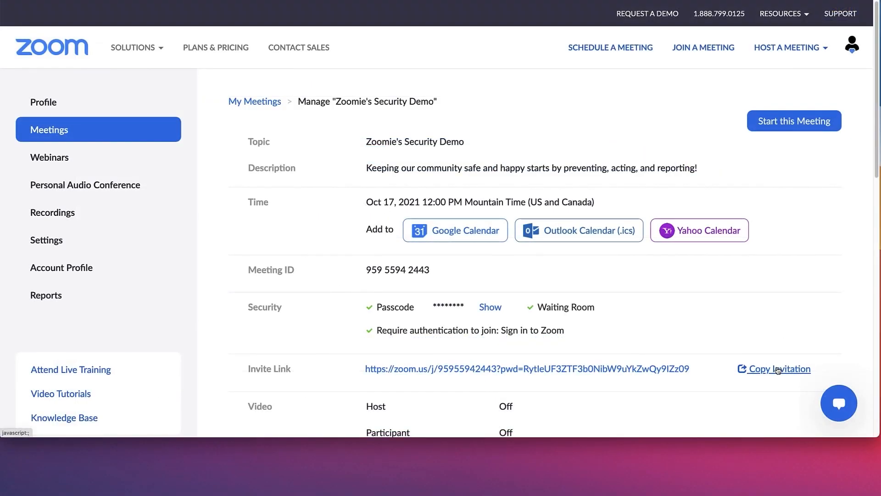
Show the Security Demo meeting invitation and highlight its join link and passcode.
click(780, 369)
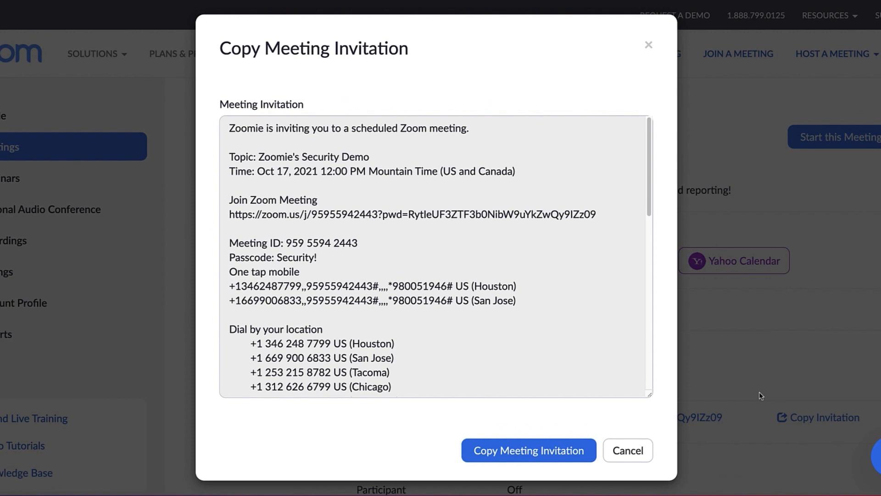
mouse_move(397, 219)
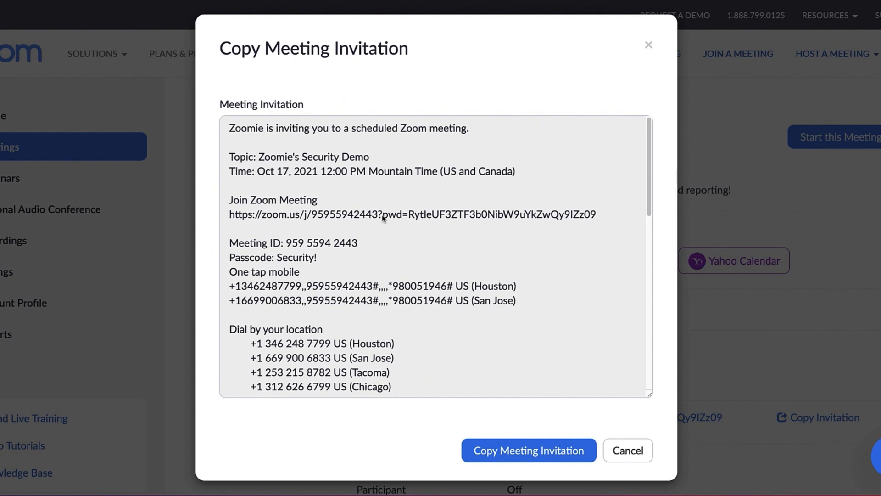
drag(381, 214, 595, 214)
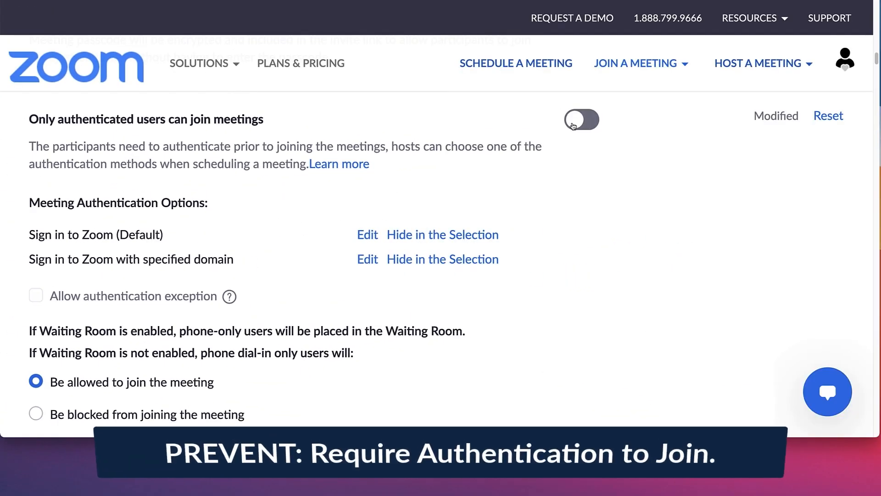
Switch on 'Only authenticated users can join meetings' in portal settings.
click(582, 119)
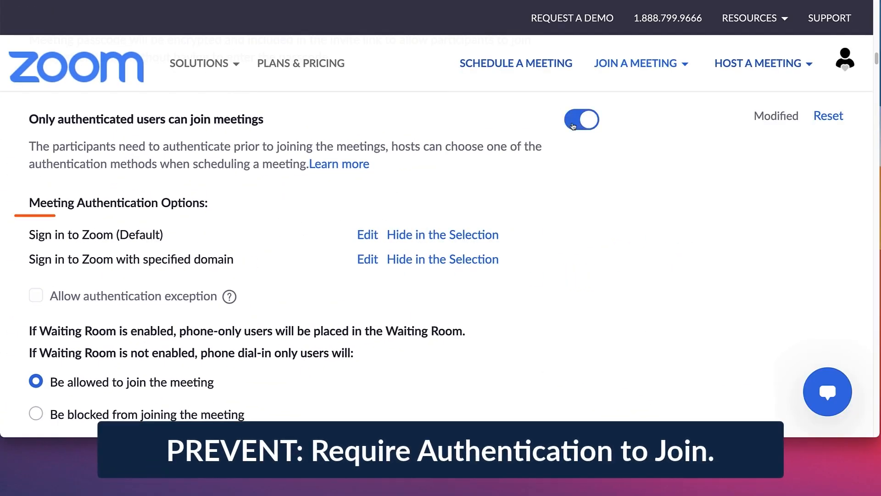
click(581, 119)
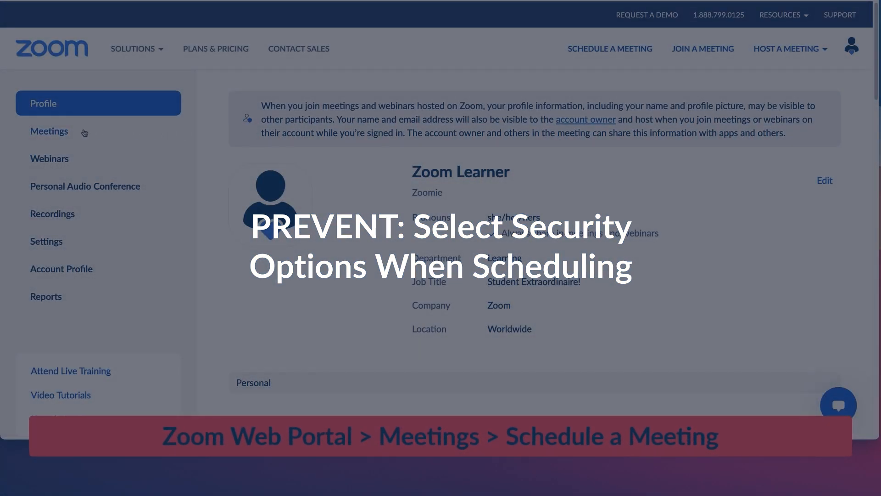
Start scheduling a new meeting from the Meetings list and reach its Security options.
click(50, 130)
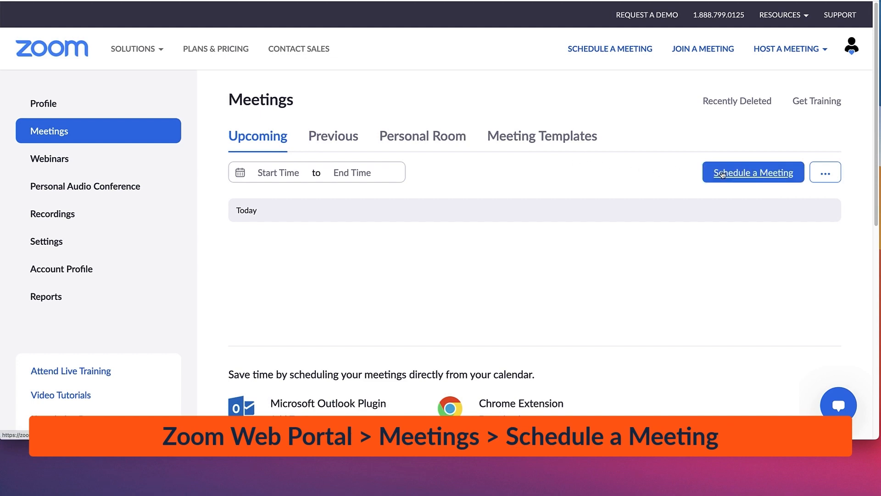
click(753, 172)
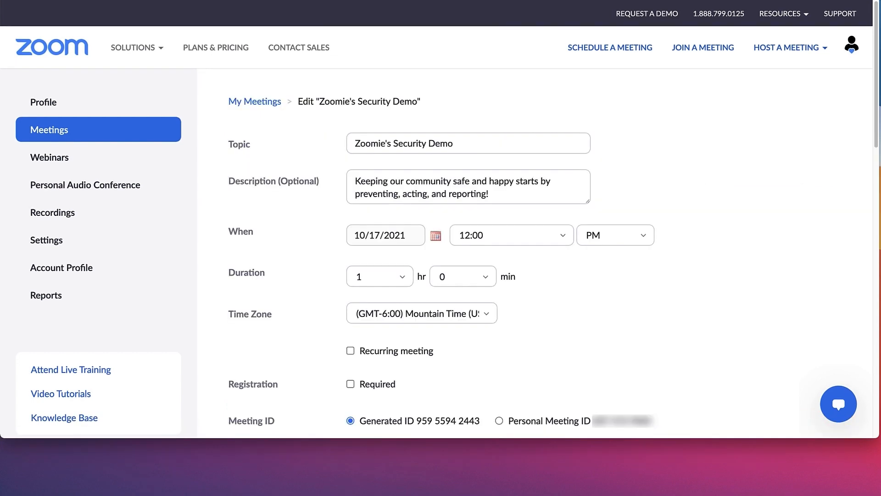
scroll(down, 3)
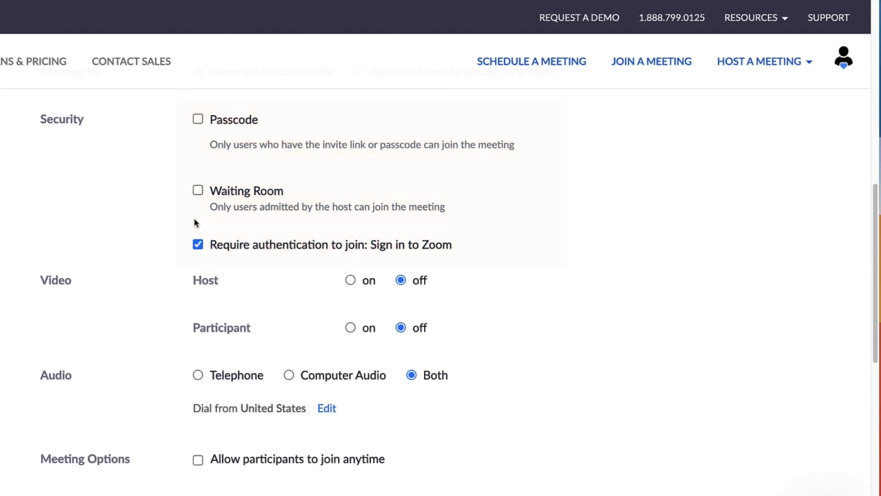
Require sign-in authentication, enable the Waiting Room and set a passcode starting 'Securi'.
click(197, 245)
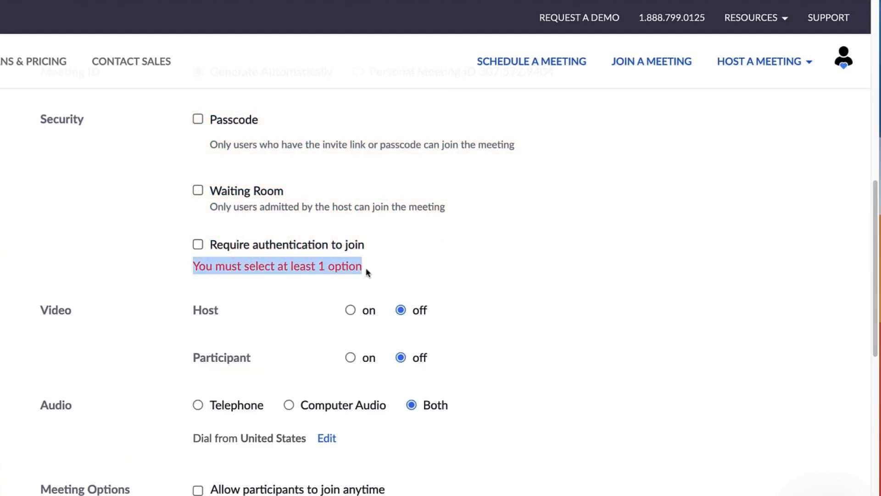
click(198, 245)
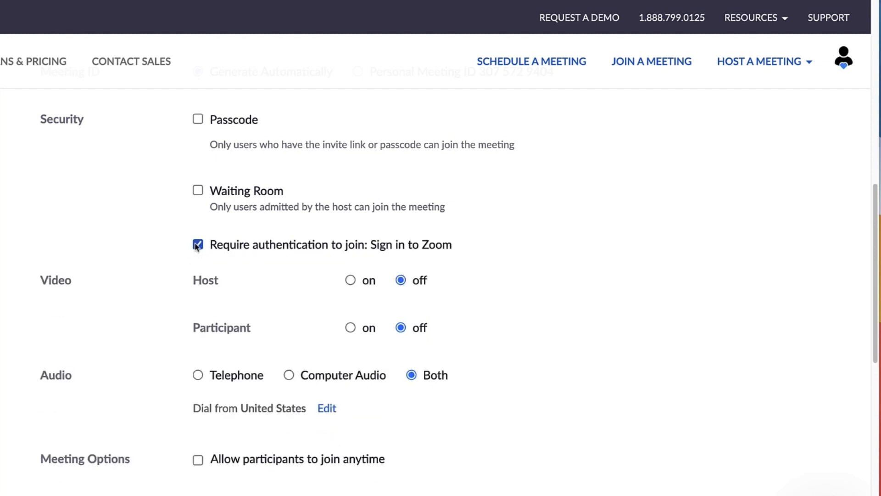
click(198, 191)
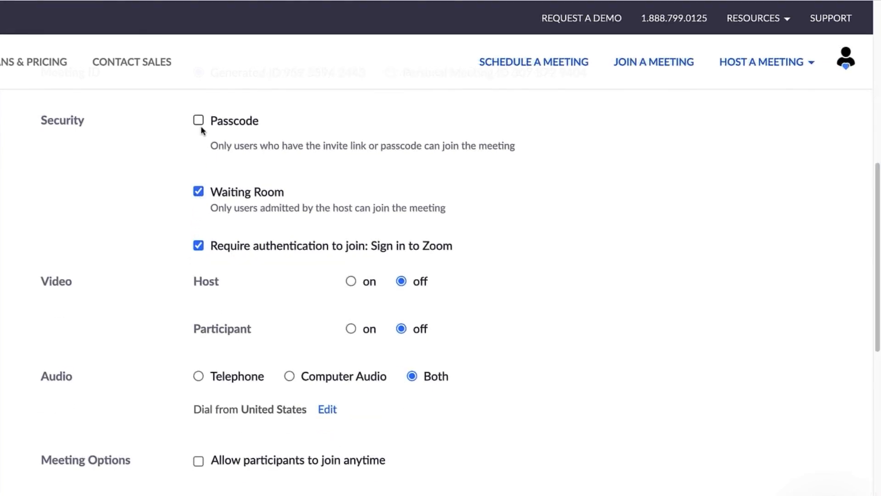
click(198, 120)
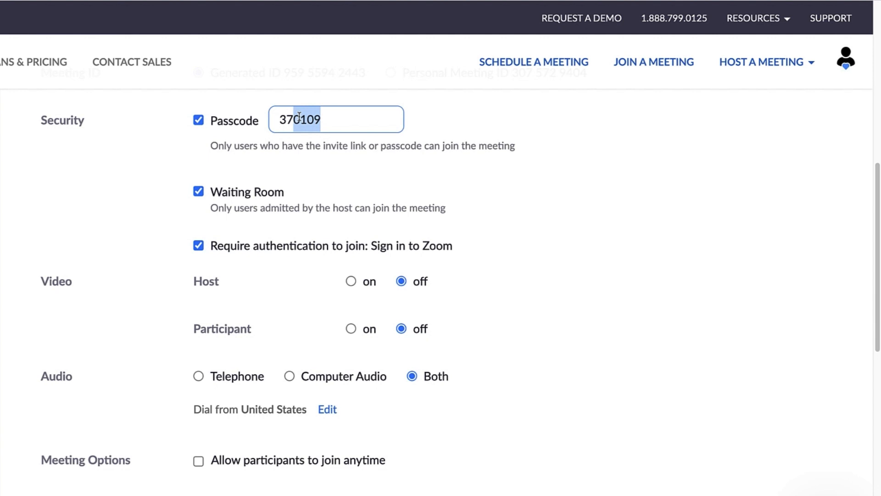
text(Security)
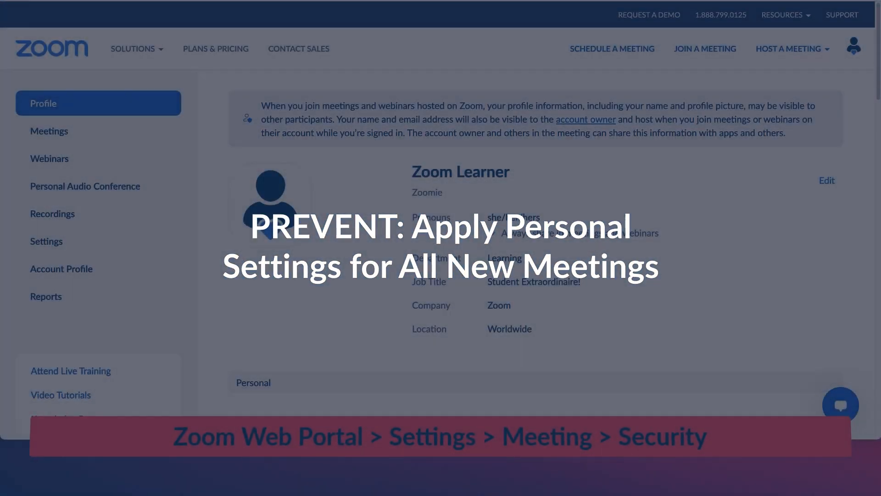
Enable the Waiting Room for all meetings and highlight its admission option.
click(46, 241)
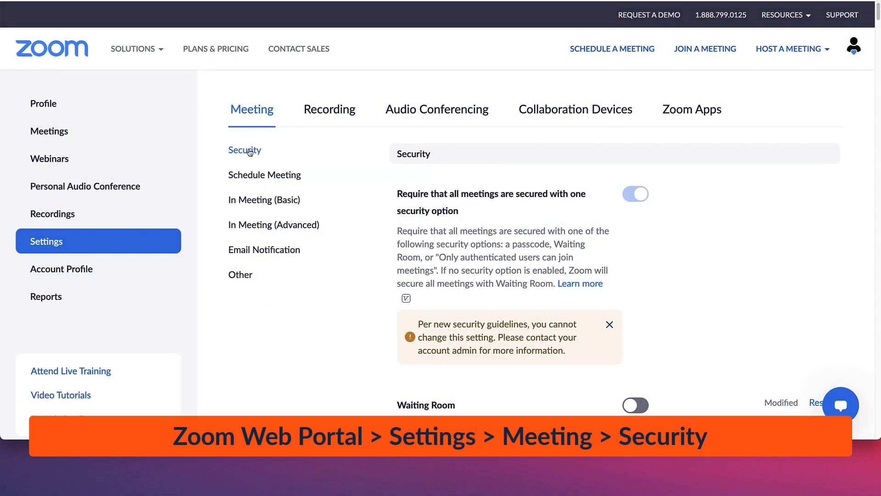
scroll(down, 3)
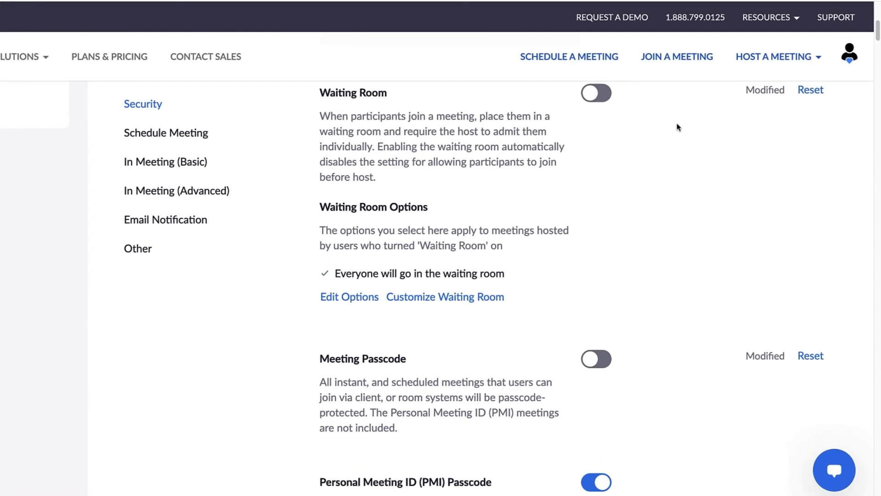
click(597, 93)
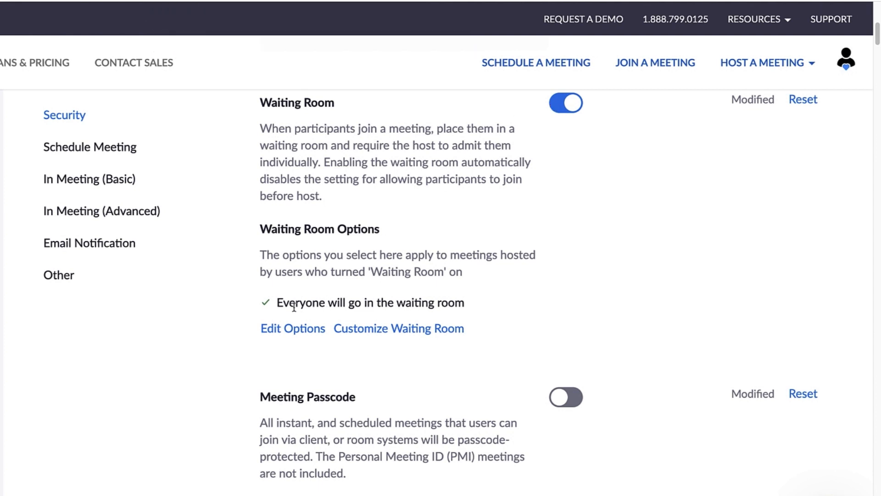
triple_click(370, 303)
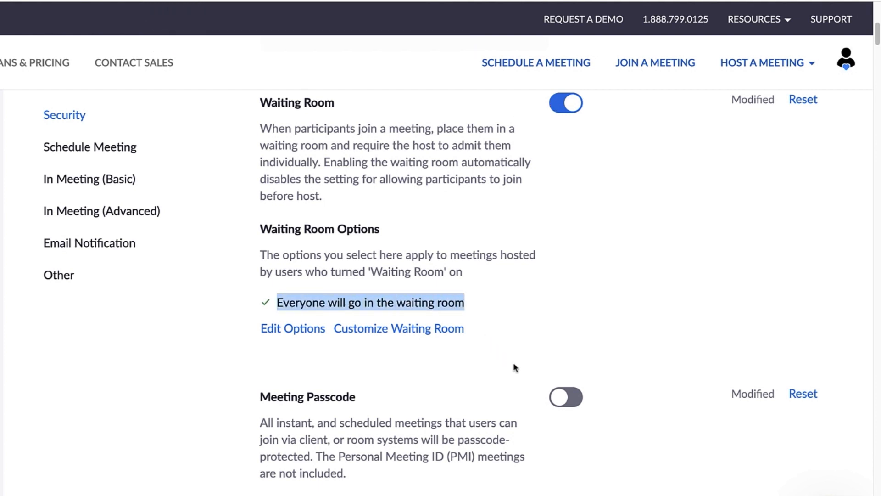
mouse_move(558, 401)
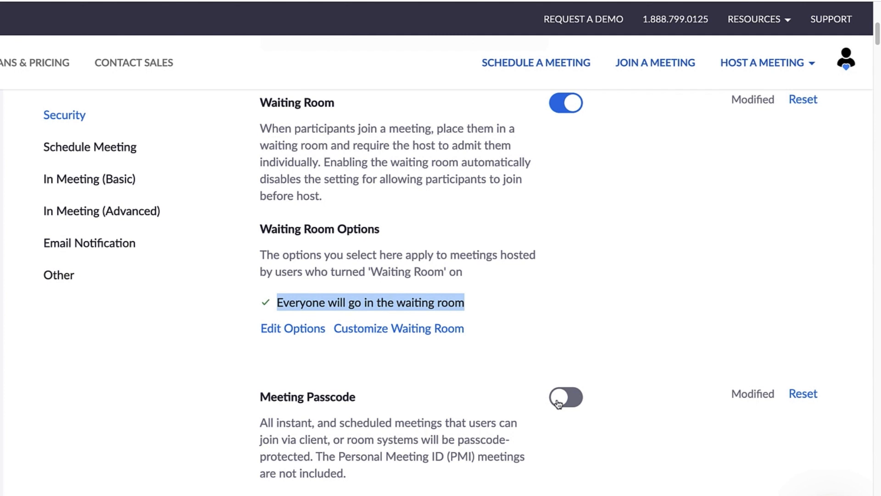
Require passcodes for all meetings and turn on automatic Webinar Passcodes.
click(566, 398)
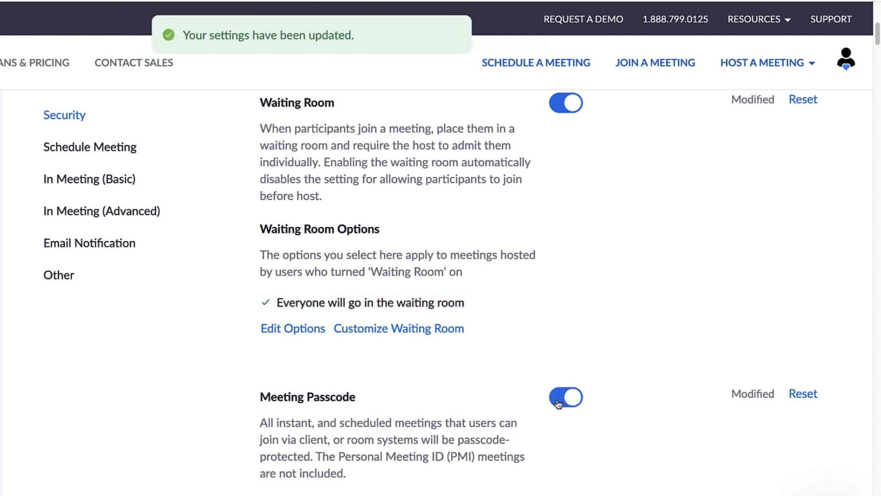
click(566, 398)
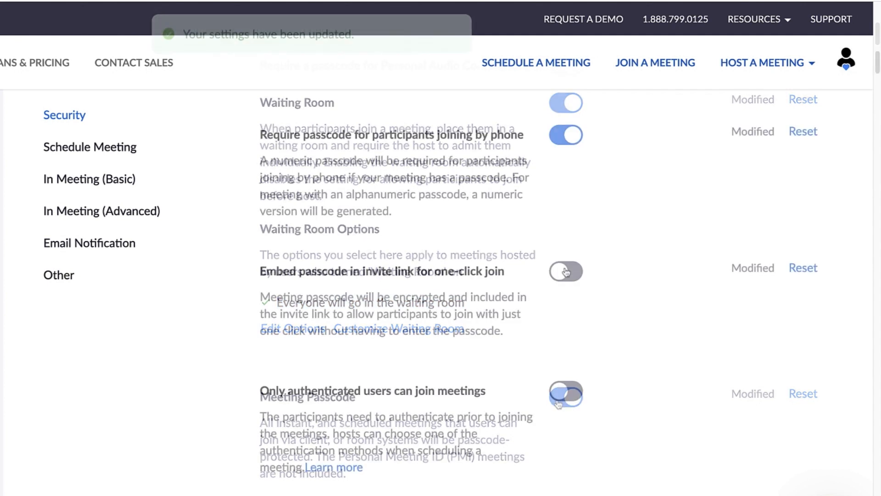
click(566, 271)
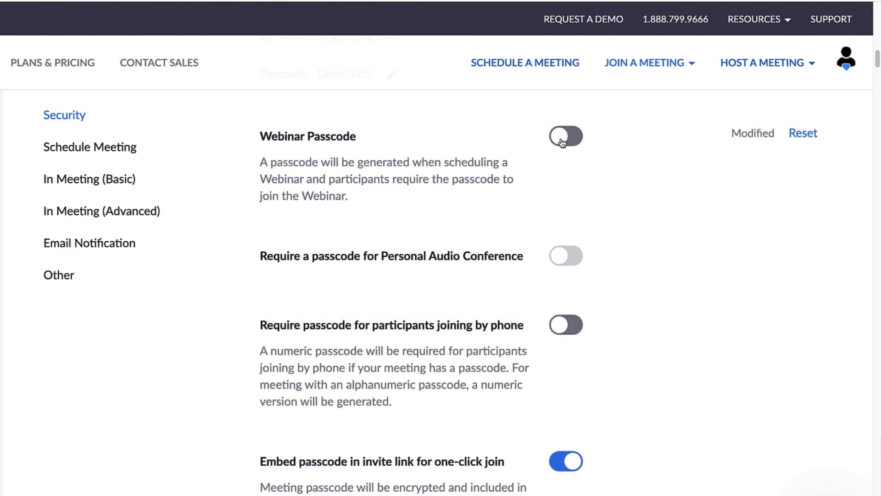
click(564, 136)
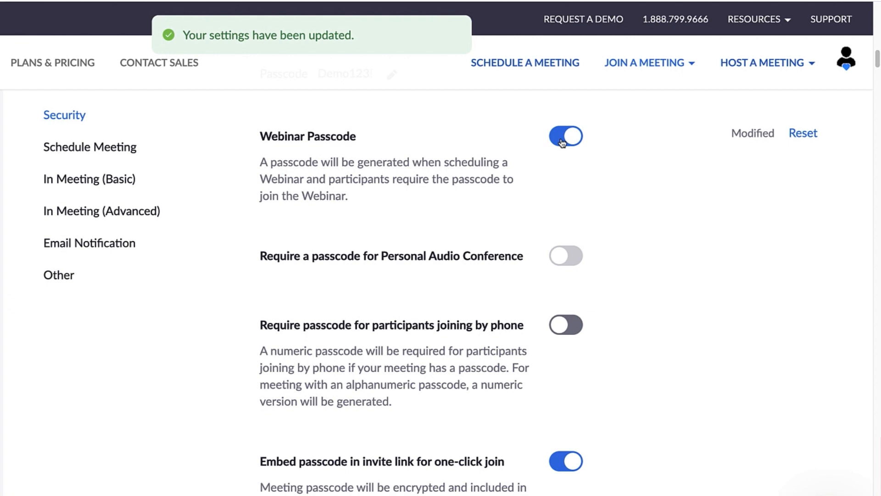
scroll(down, 3)
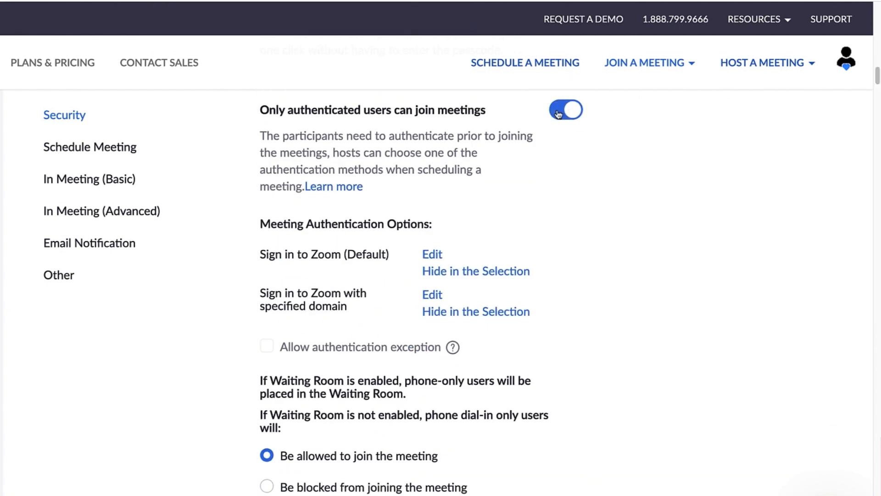
Require authentication to join and rename the domain sign-in option with 'university'.
click(565, 110)
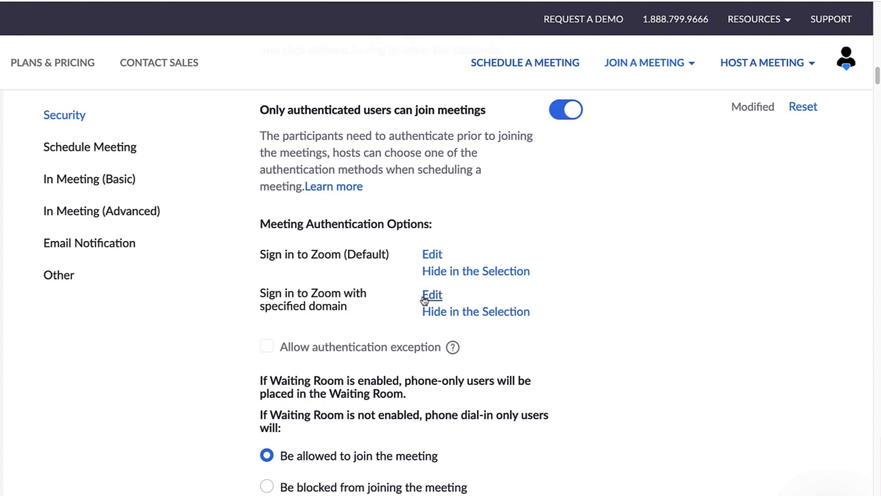
click(432, 294)
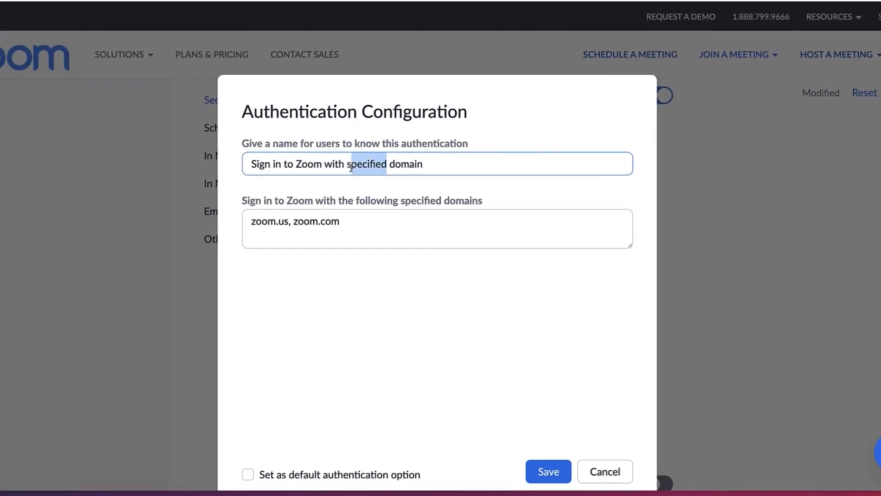
text(university)
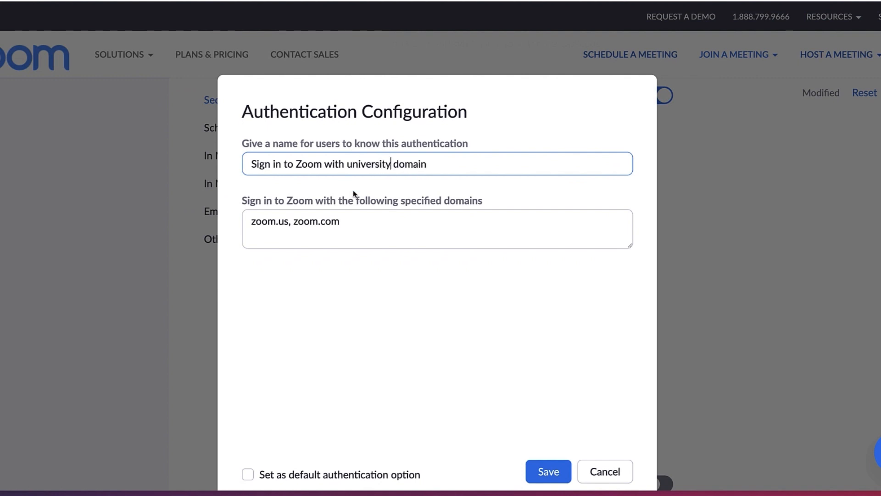
text(university)
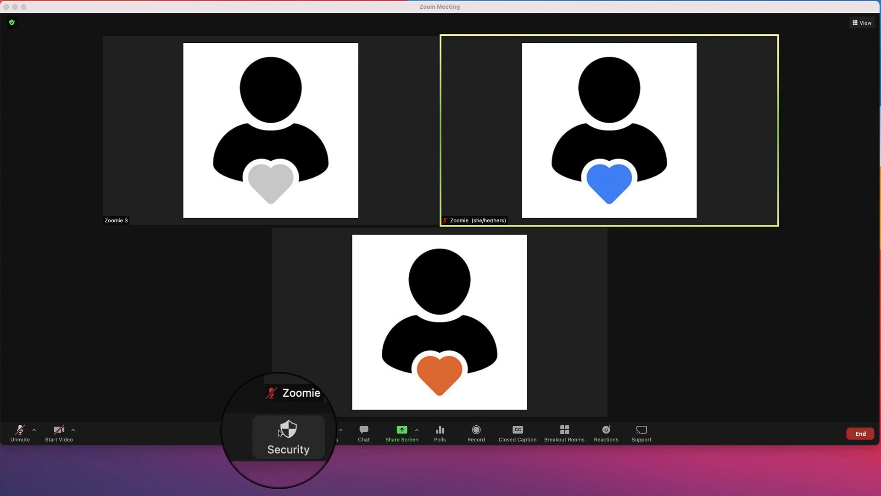
Lock the meeting from the Security menu.
click(288, 433)
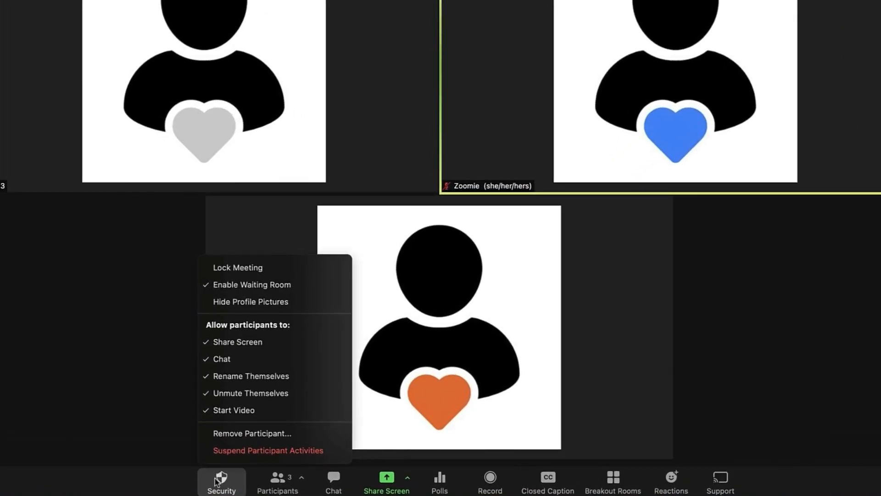
mouse_move(253, 304)
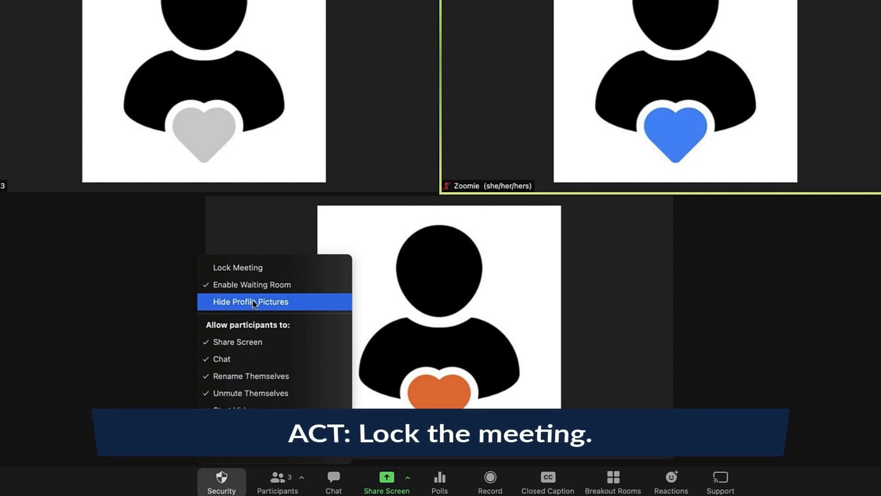
click(238, 267)
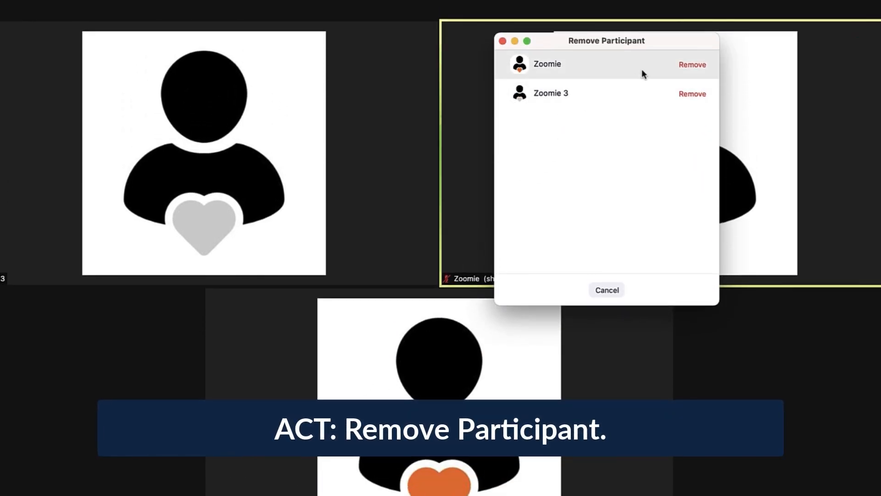
mouse_move(692, 64)
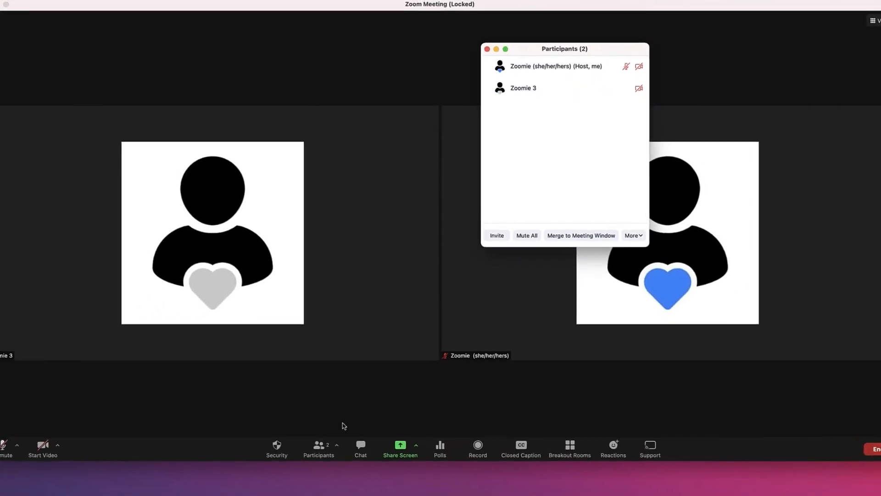
Suspend all participant activities and confirm, turning off everyone's video and audio.
click(277, 445)
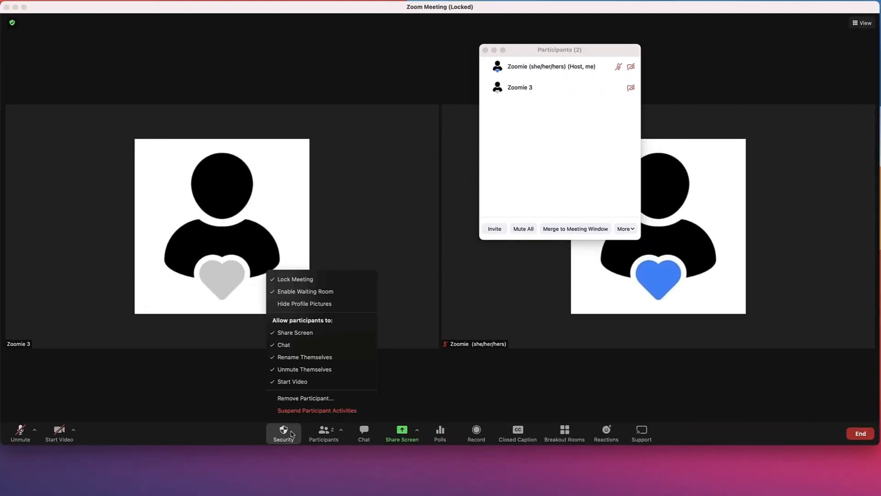
click(316, 409)
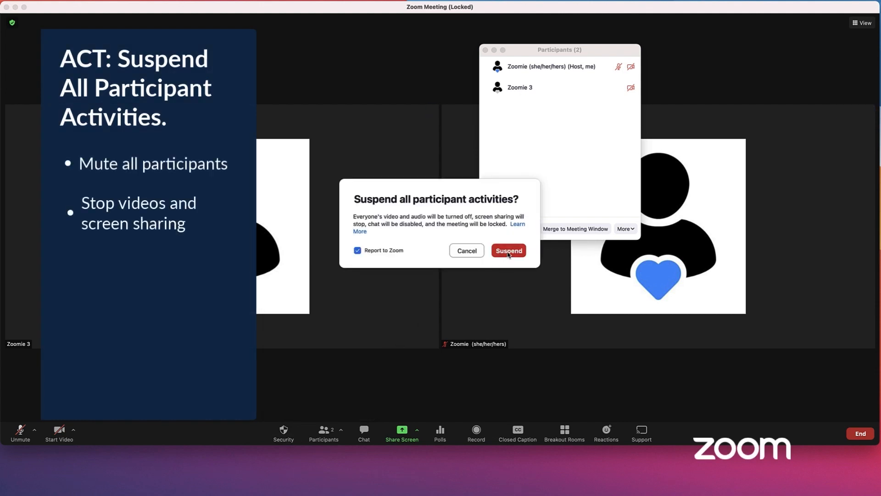
click(509, 250)
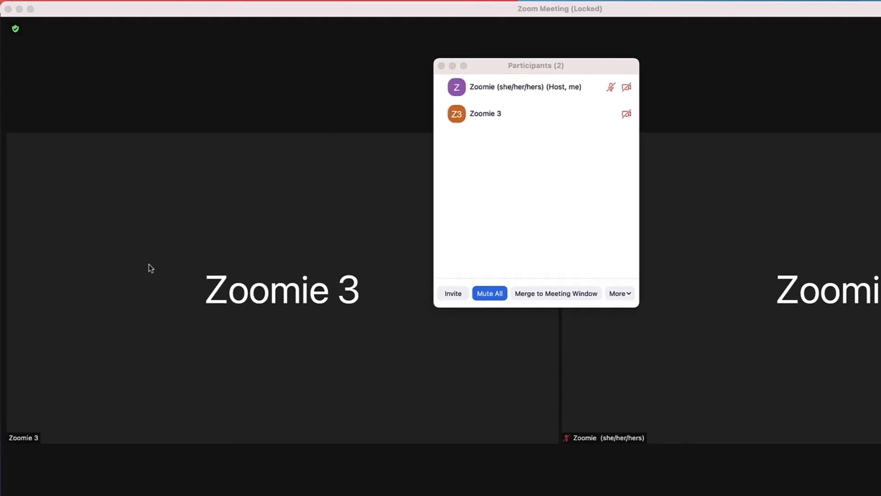
Review the meeting report form with 'I'll tell you later' and close it without reporting.
click(15, 28)
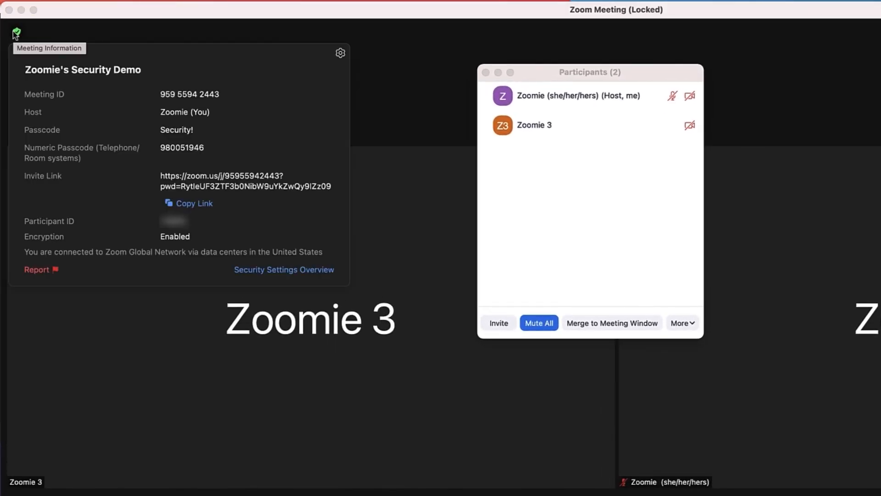
mouse_move(30, 274)
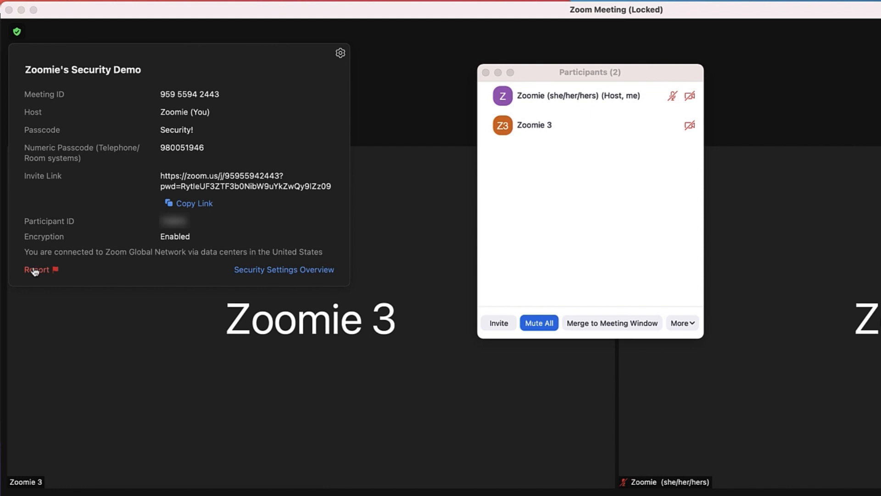
click(34, 270)
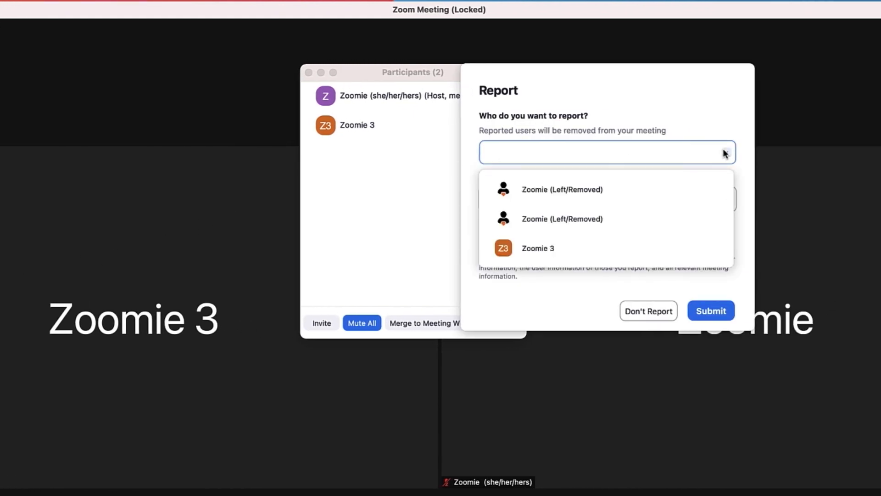
click(608, 200)
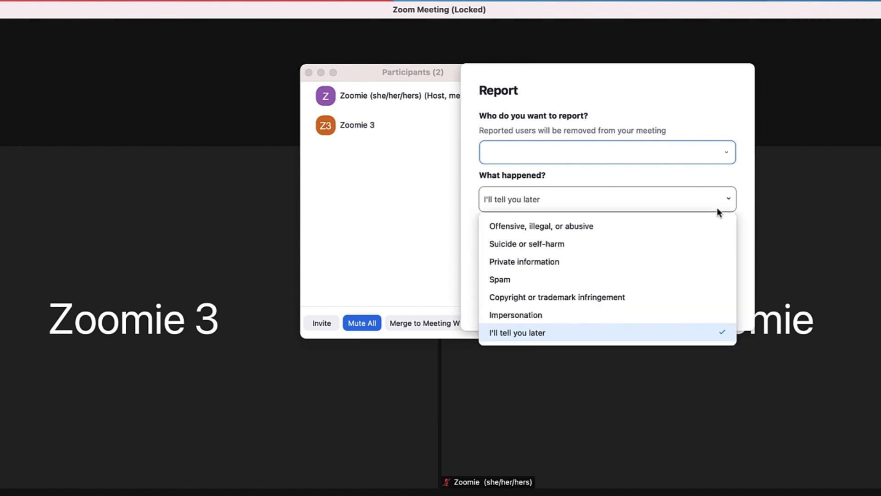
click(518, 332)
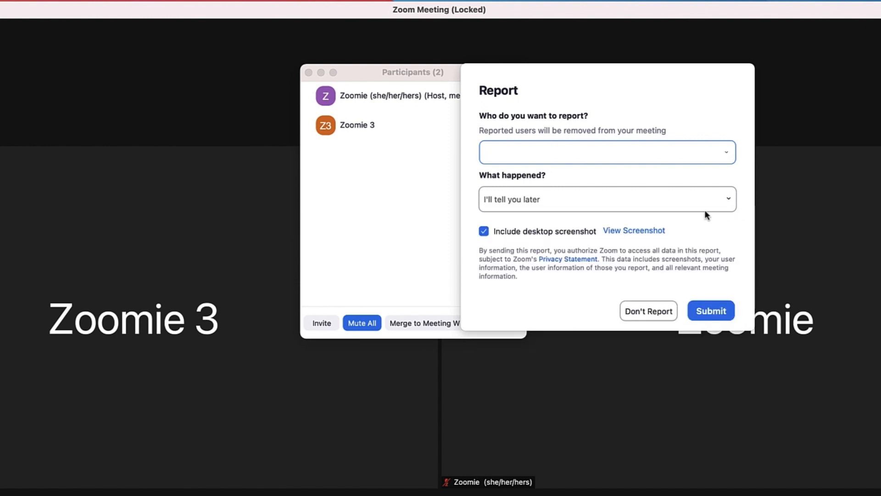
mouse_move(658, 247)
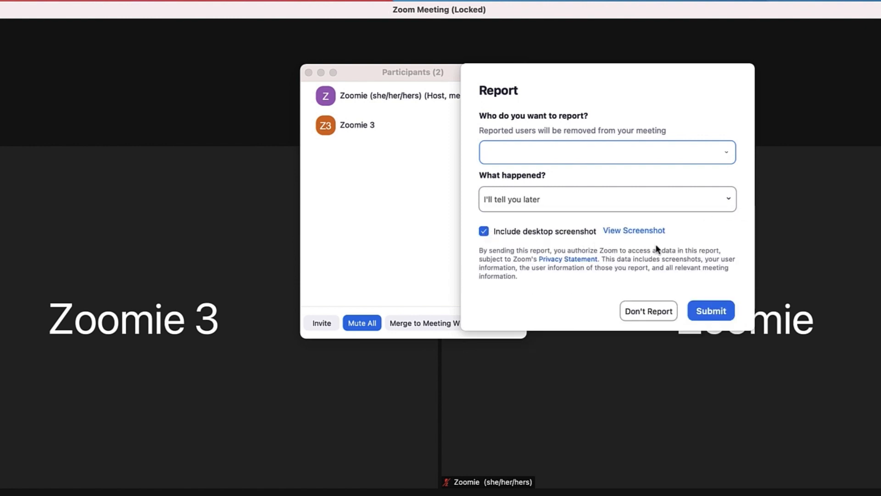
click(648, 311)
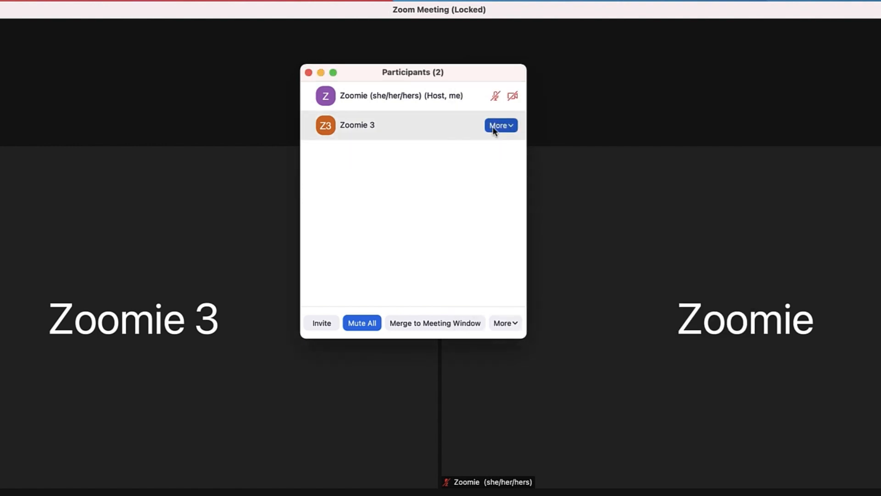
Start reporting the other participant to Zoom from the Participants list.
click(502, 125)
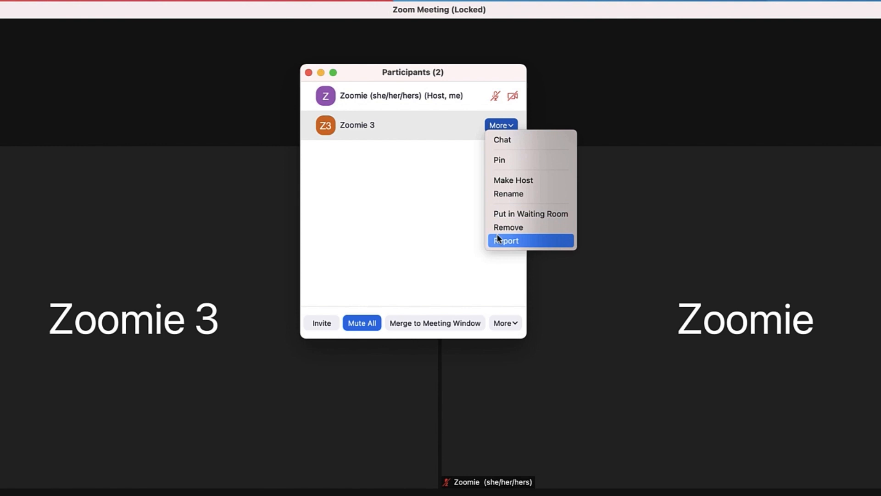
click(506, 240)
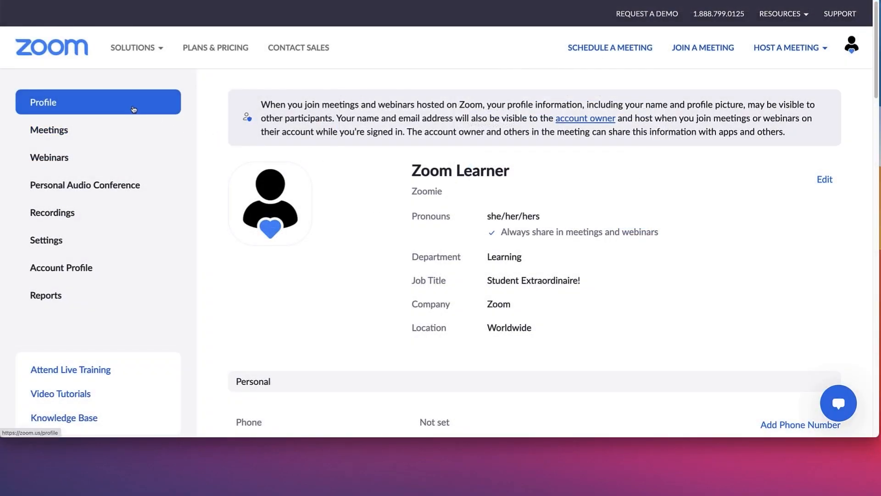
Show the Previous meetings list containing today's Zoomie's Security Demo meeting.
click(50, 130)
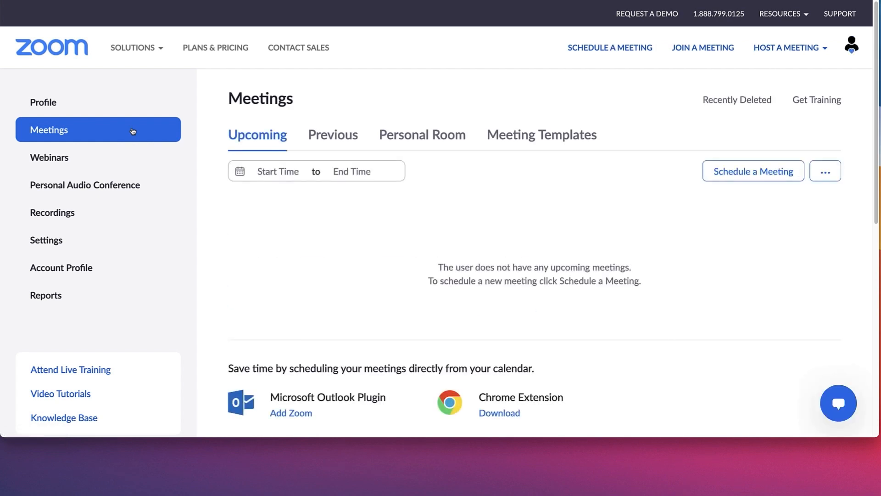
click(332, 135)
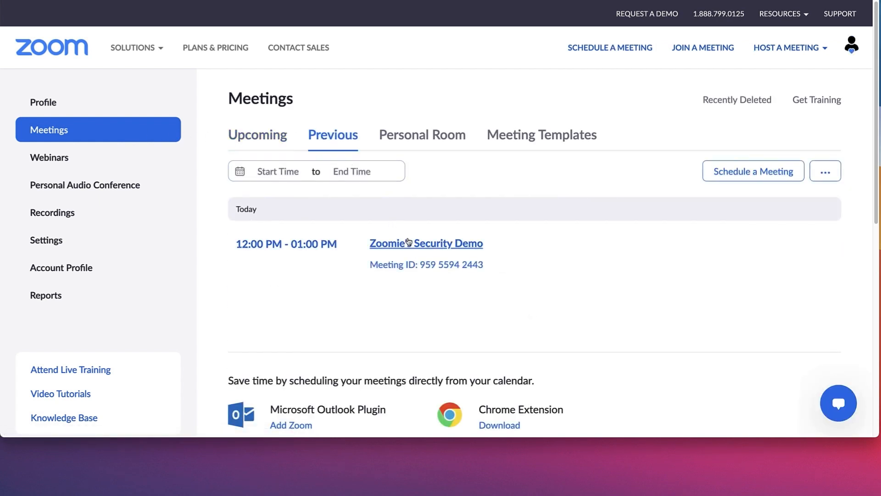
mouse_move(408, 243)
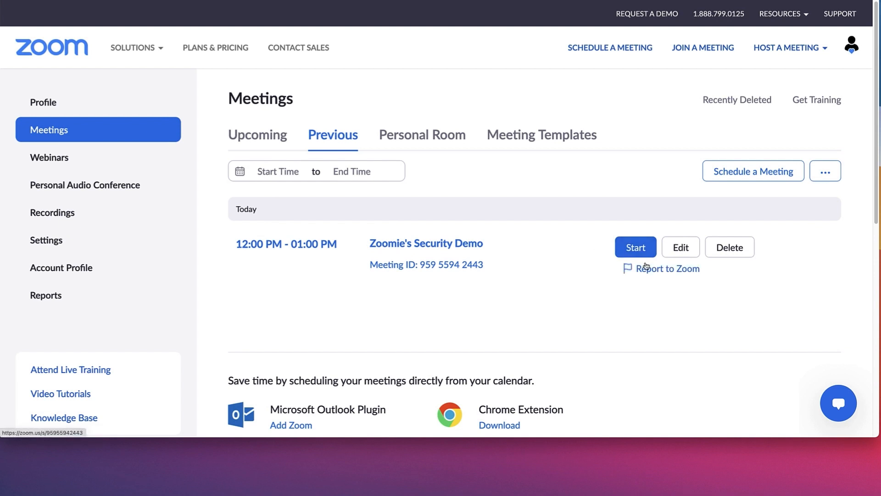